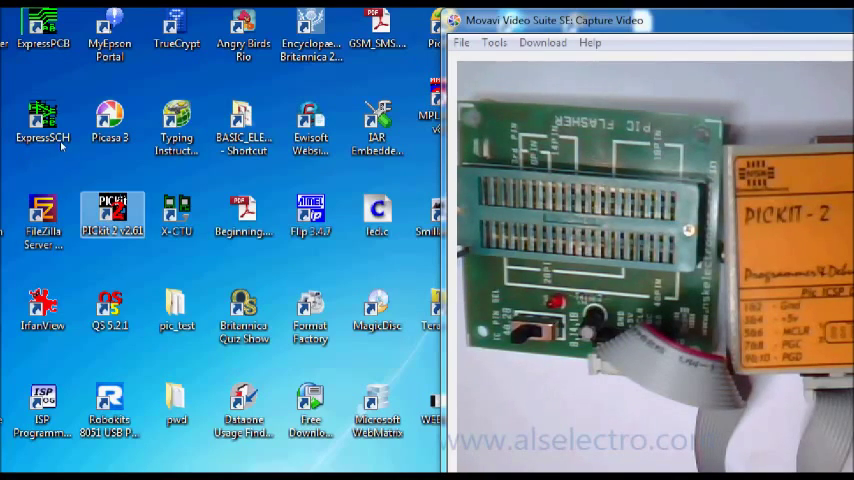
Step: Launch PICkit 2 Programmer and run Check Communication so the programmer reports connected
double_click(112, 216)
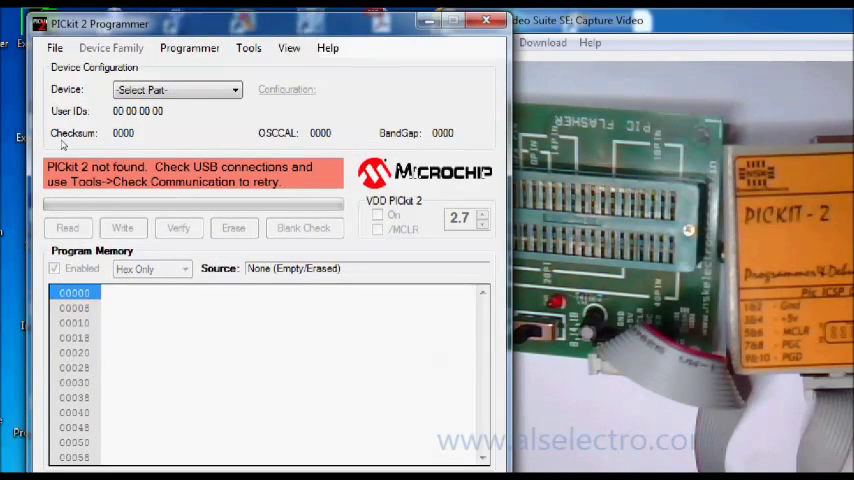
mouse_move(370, 276)
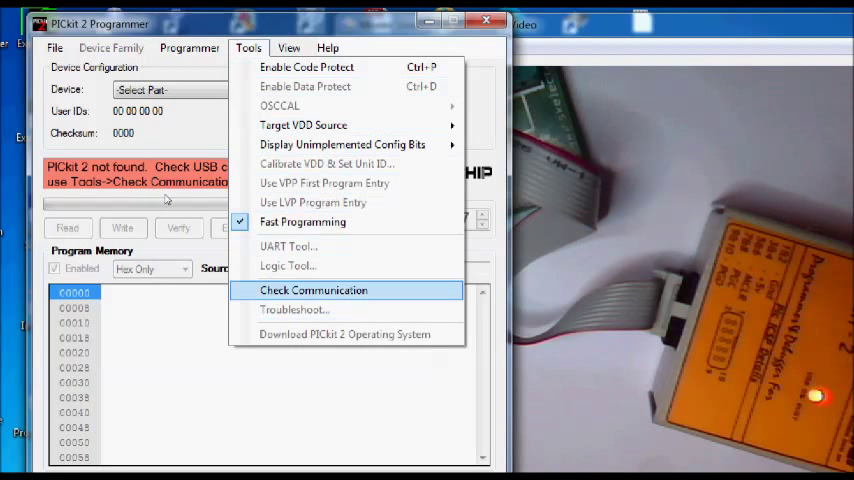
click(312, 290)
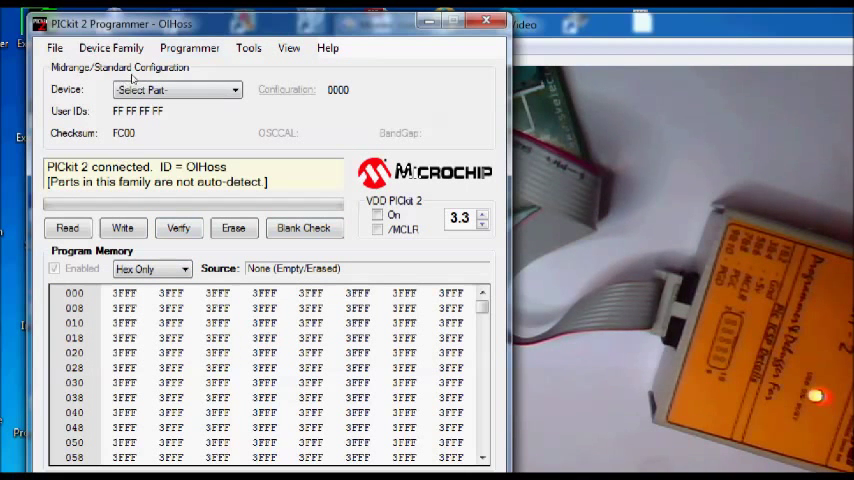
Step: Select PIC16F877A from the Device list as the target microcontroller
click(230, 88)
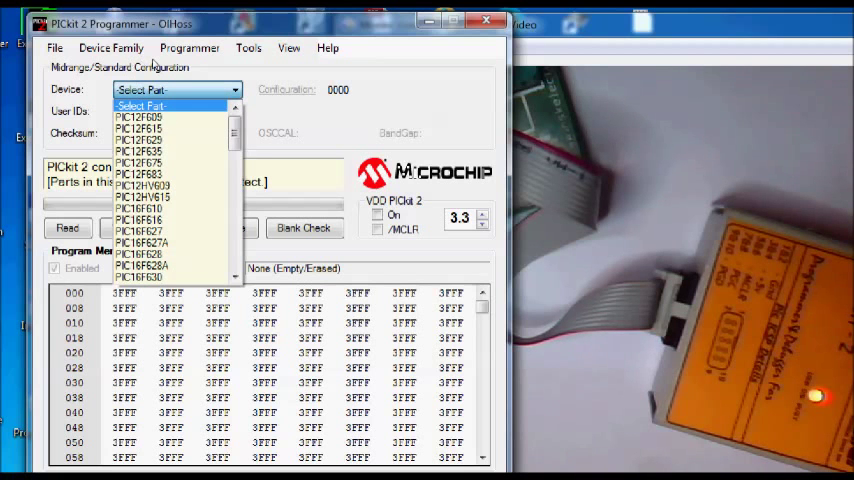
scroll(down, 3)
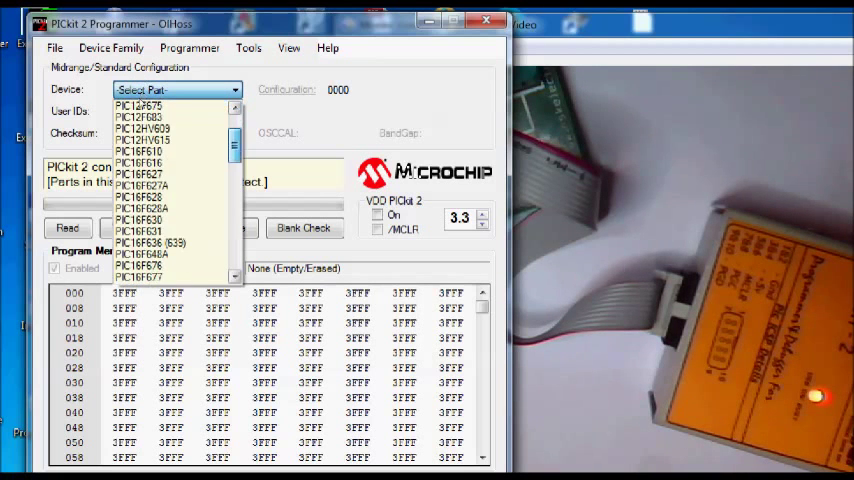
scroll(down, 3)
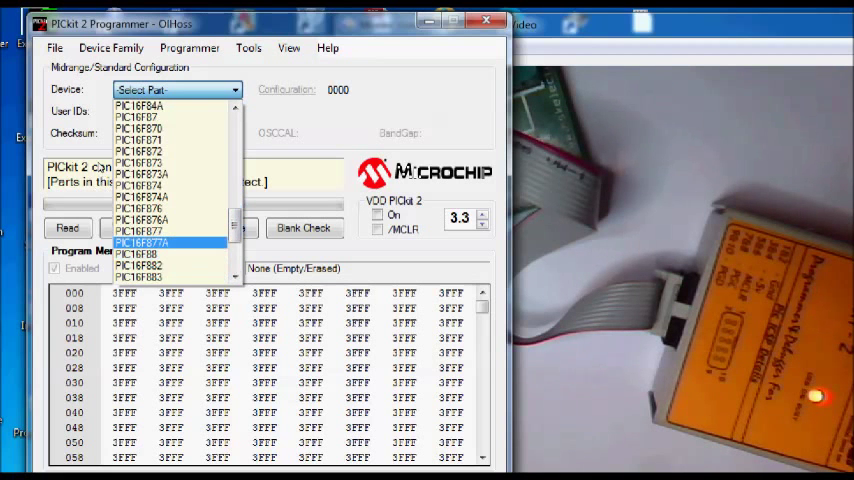
click(142, 242)
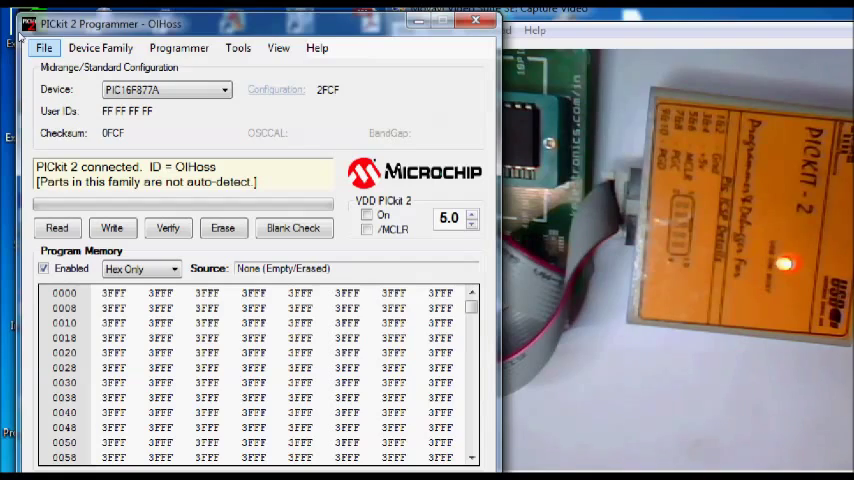
Step: Import blink2.hex from D:\PICTEST\LEDBLINK into program memory
click(44, 48)
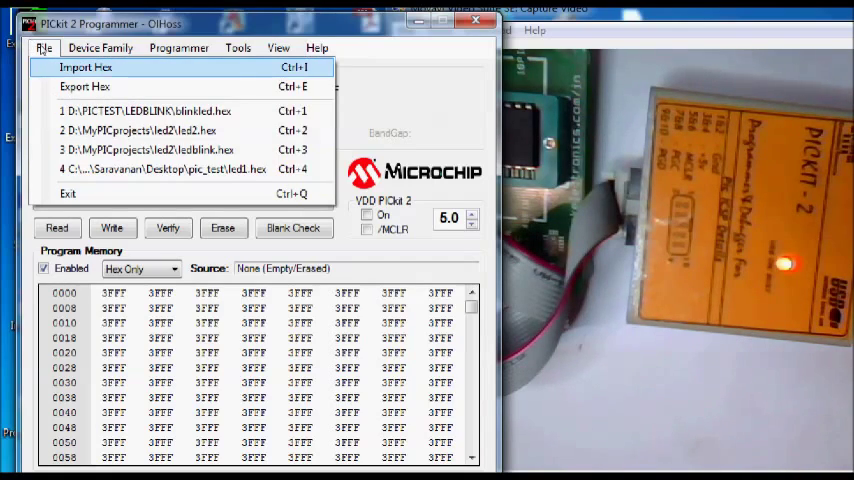
click(84, 66)
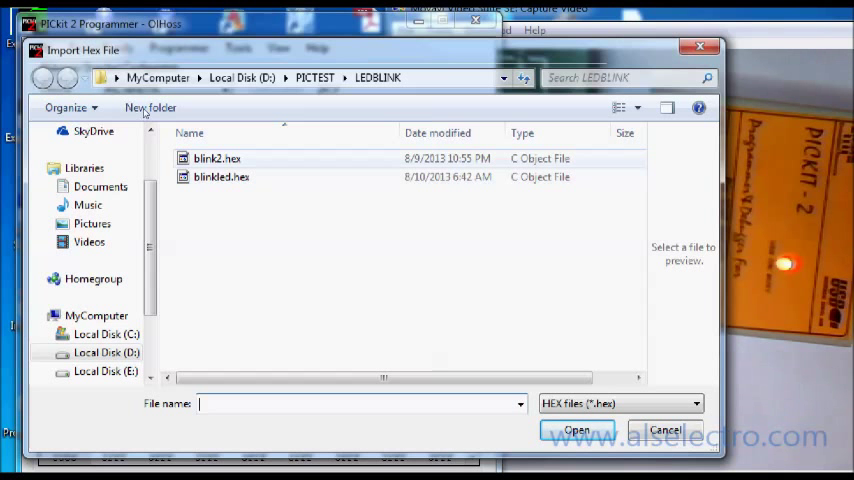
click(216, 158)
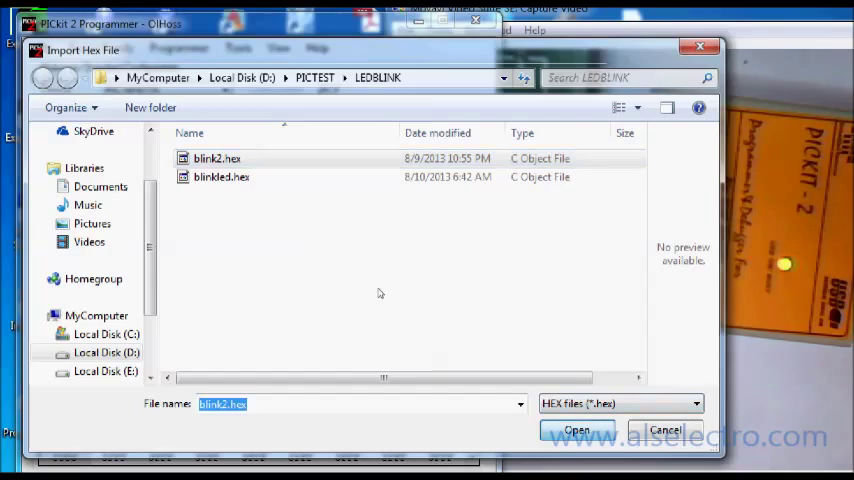
click(576, 428)
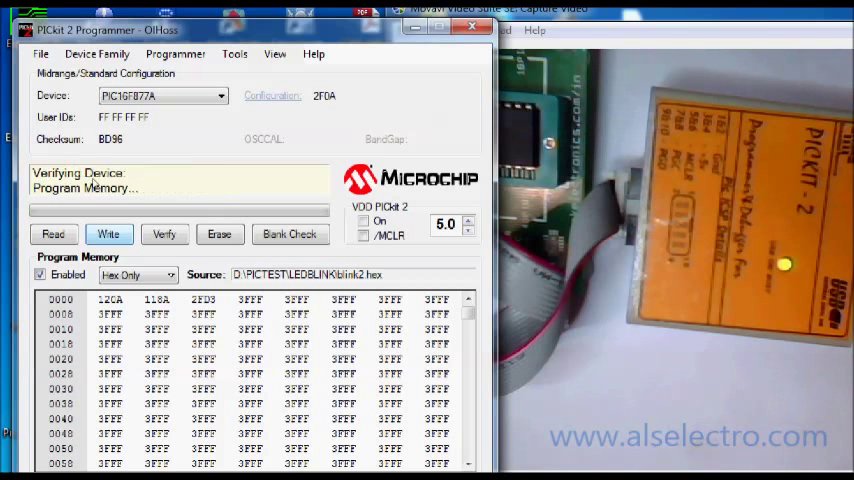
Step: Write the loaded blink program to the PIC16F877A, then erase the chip
click(108, 232)
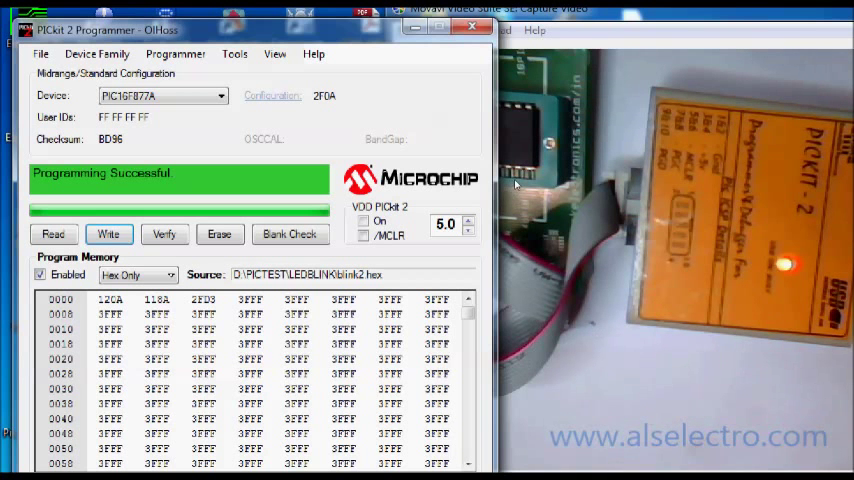
mouse_move(242, 216)
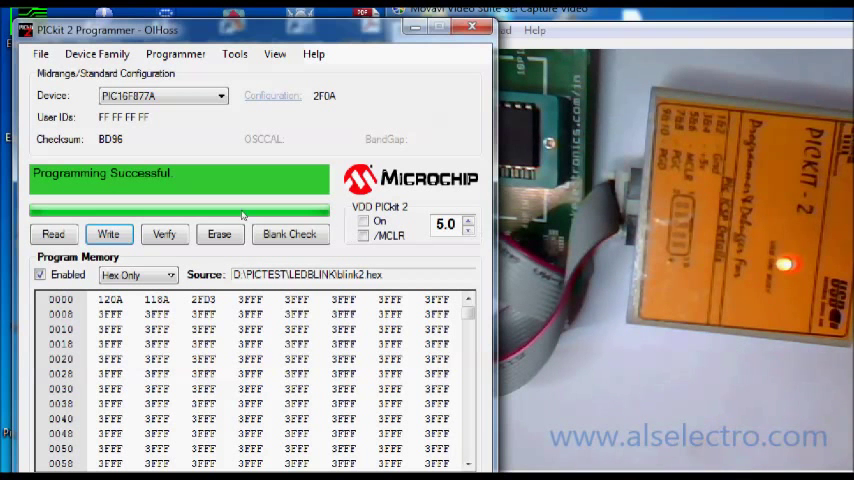
mouse_move(192, 112)
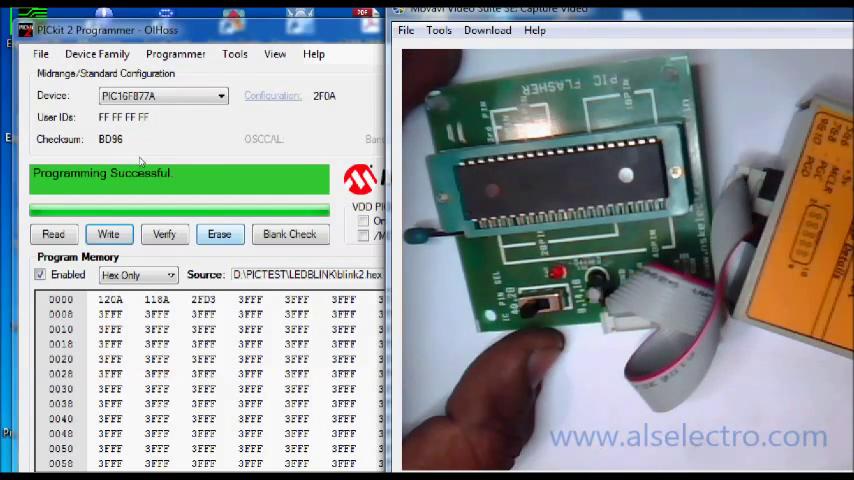
click(220, 234)
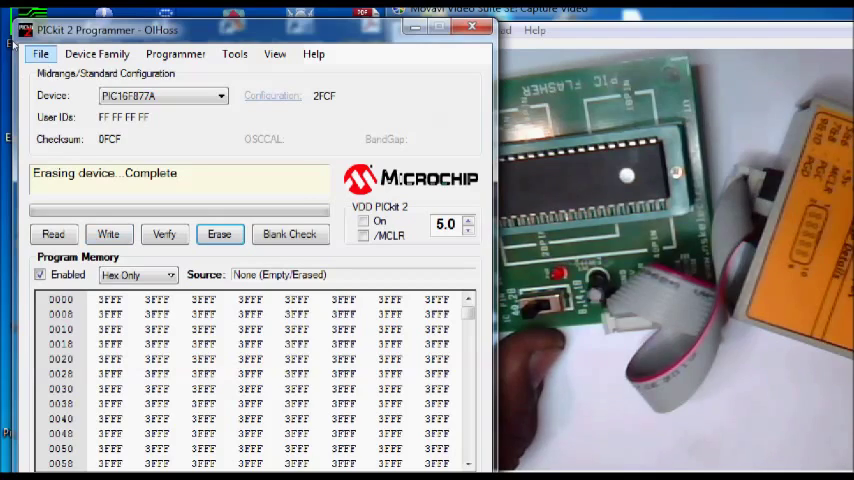
Step: Import blink2.hex again and write it to the PIC16F877A
click(42, 54)
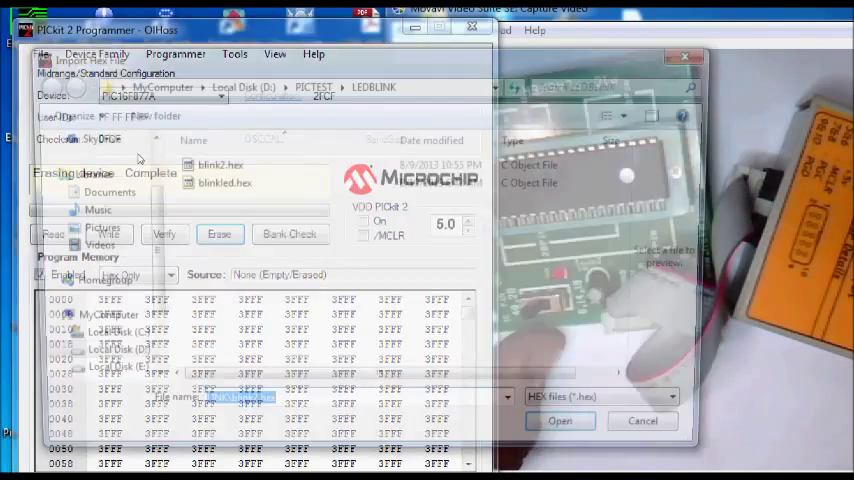
click(212, 164)
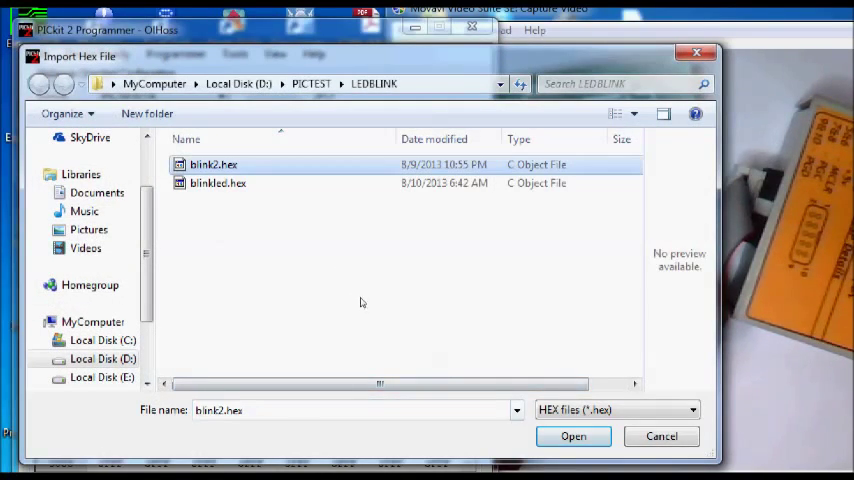
click(572, 436)
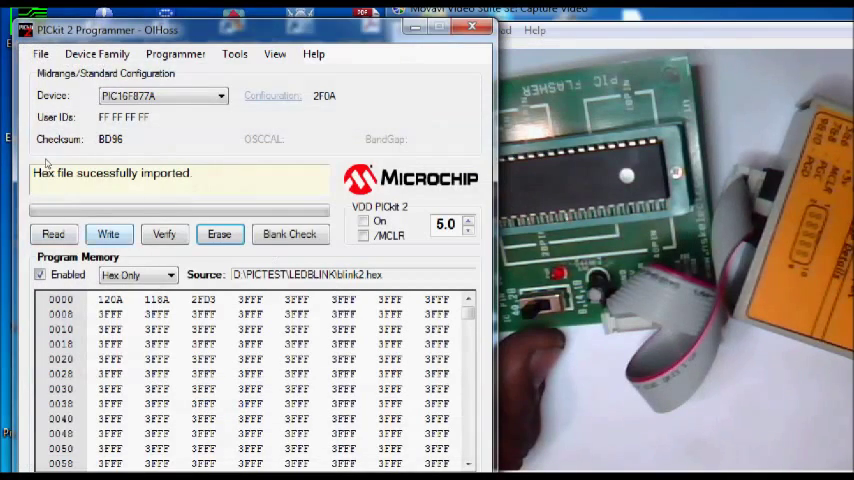
click(108, 232)
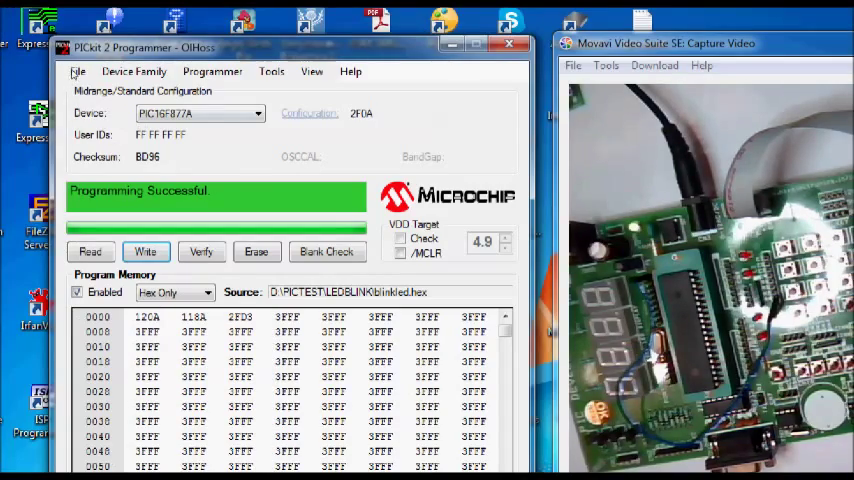
Step: Keep PIC16F877A as target and rerun Check Communication with the board
click(256, 112)
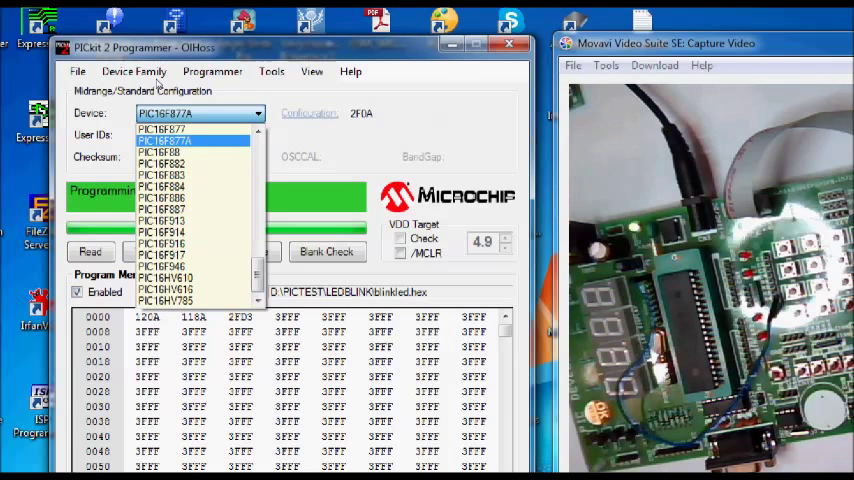
mouse_move(136, 100)
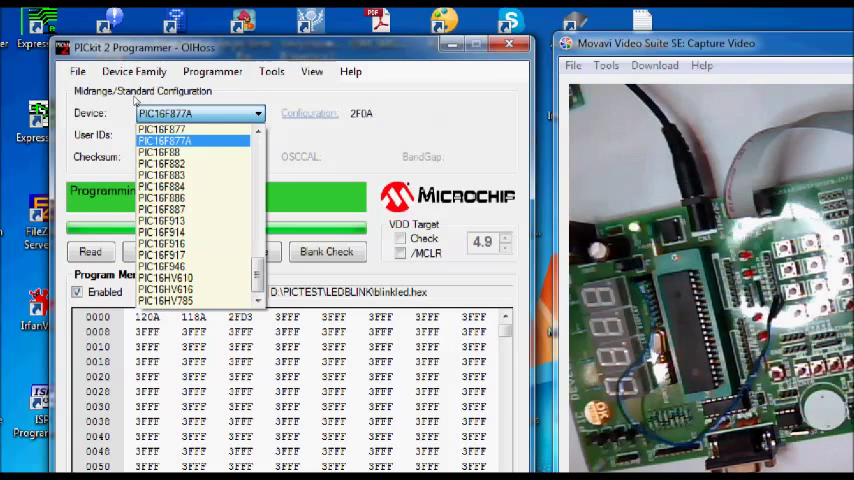
click(164, 140)
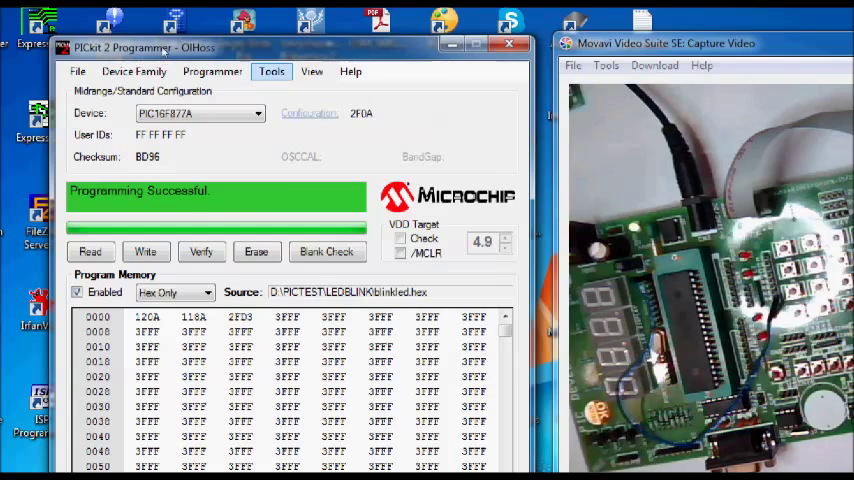
click(272, 72)
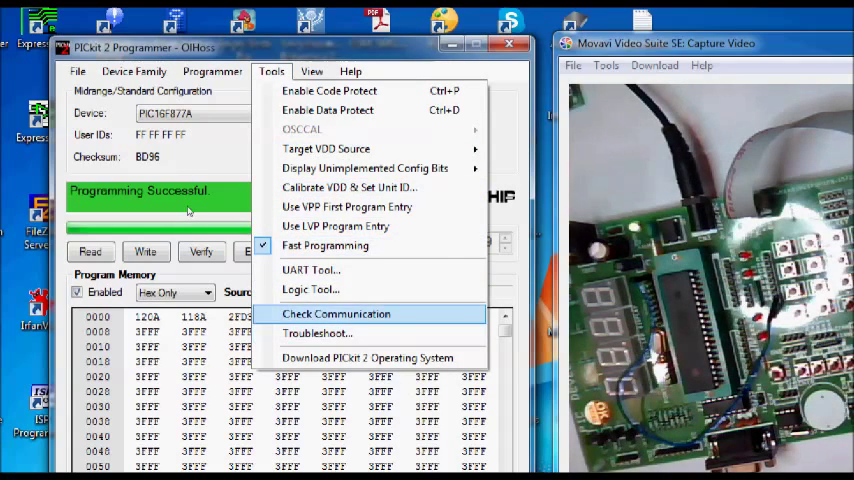
click(336, 314)
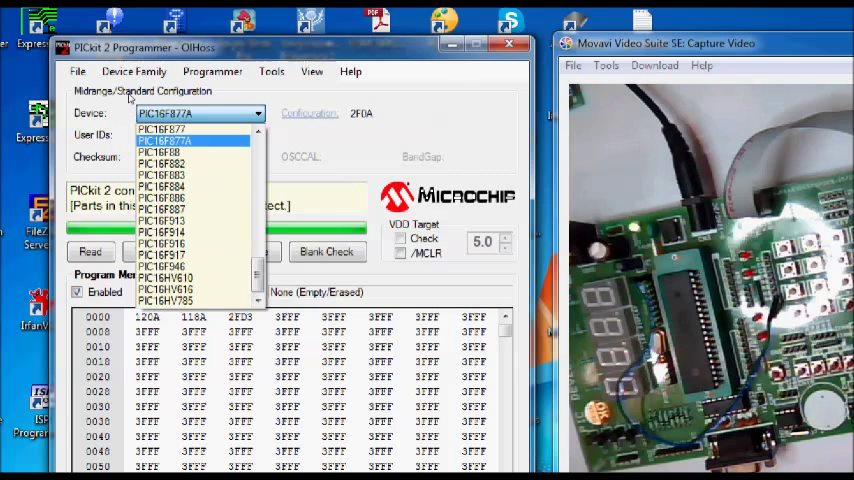
Step: Import blinkled.hex and write it to the PIC16F877A on the board via ICSP
click(76, 72)
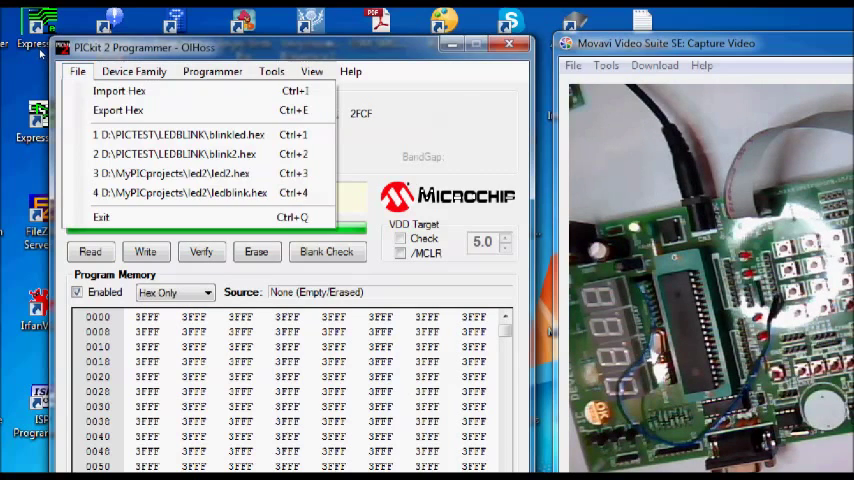
mouse_move(118, 90)
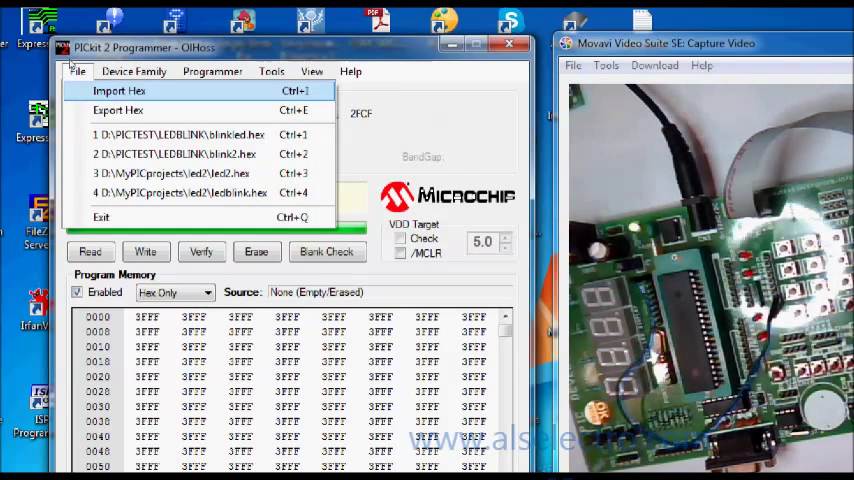
click(118, 90)
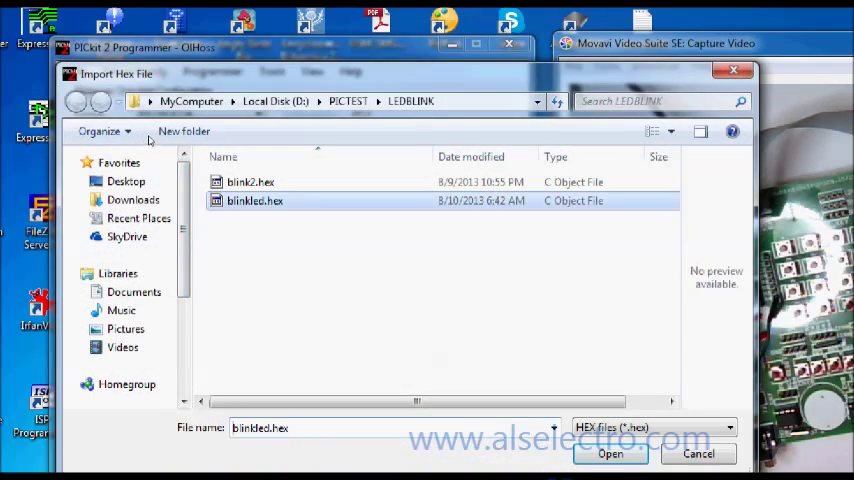
click(612, 452)
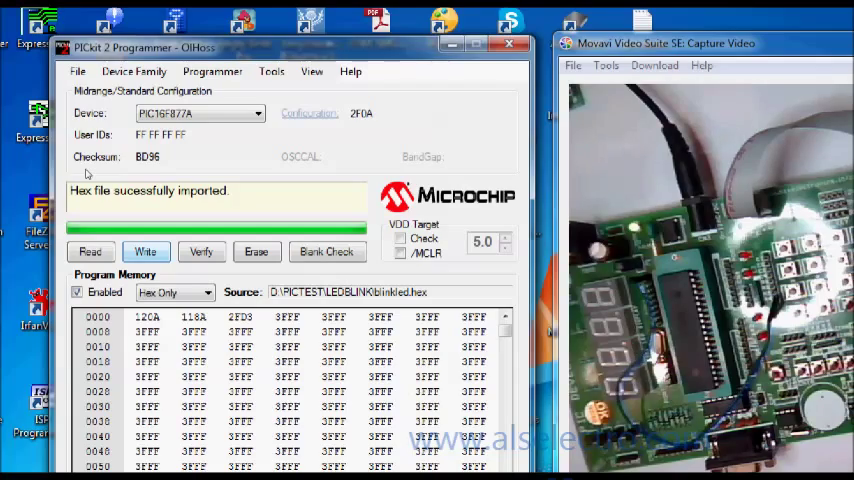
click(146, 252)
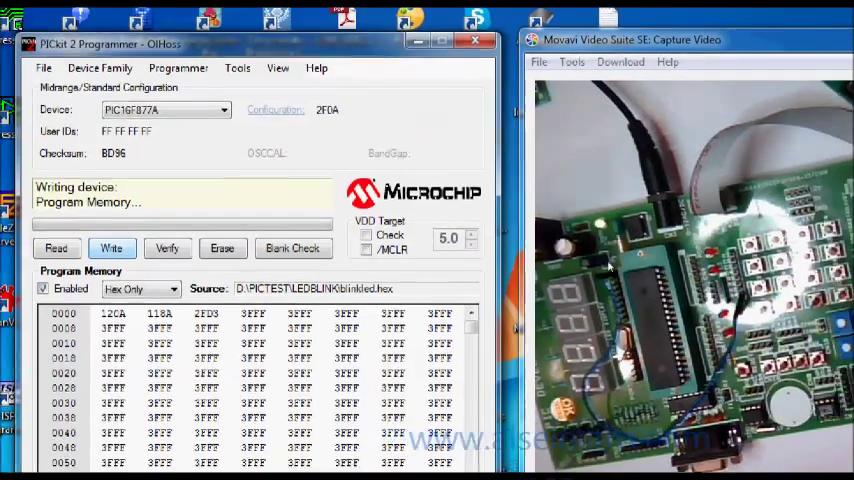